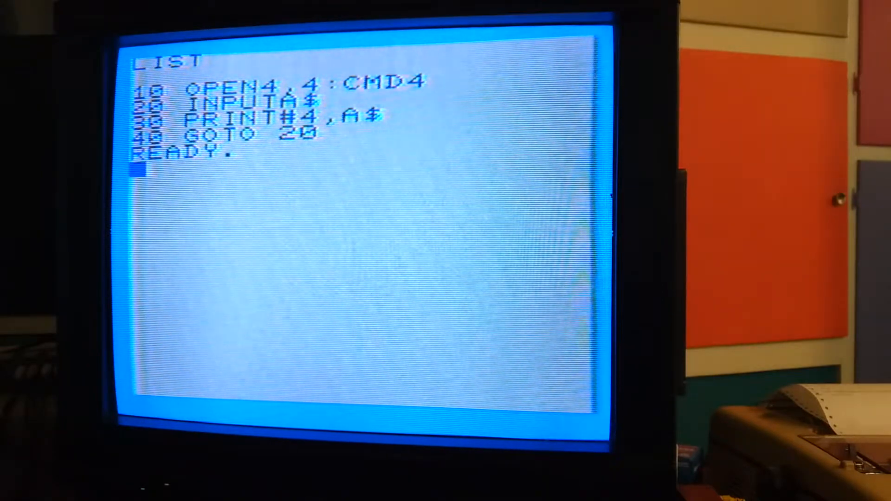
type("RUN")
left_click(211, 182)
type("hello")
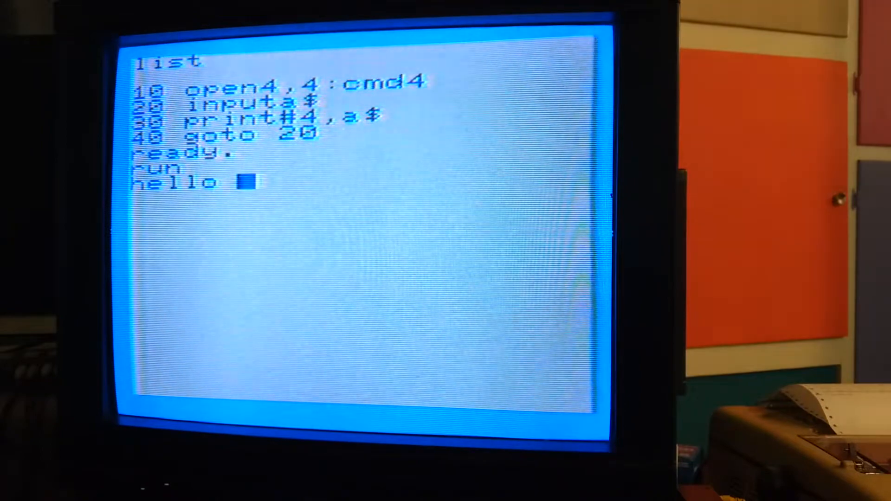
type("World")
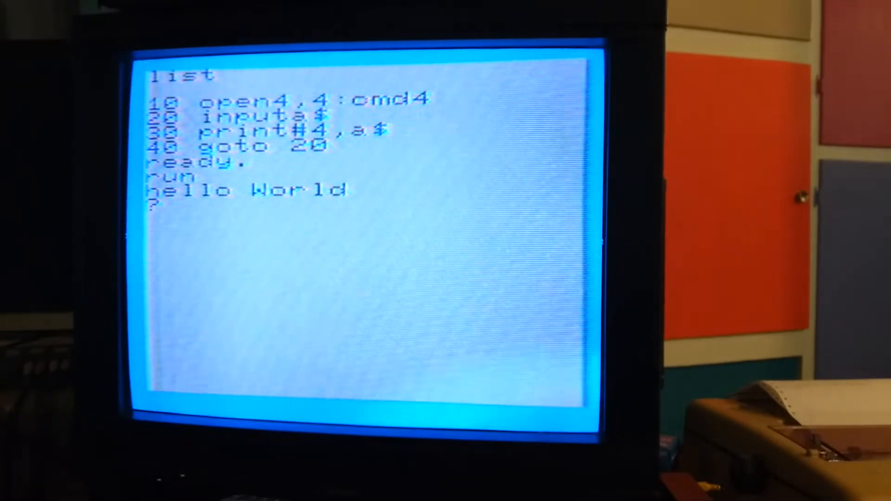
type("Hel")
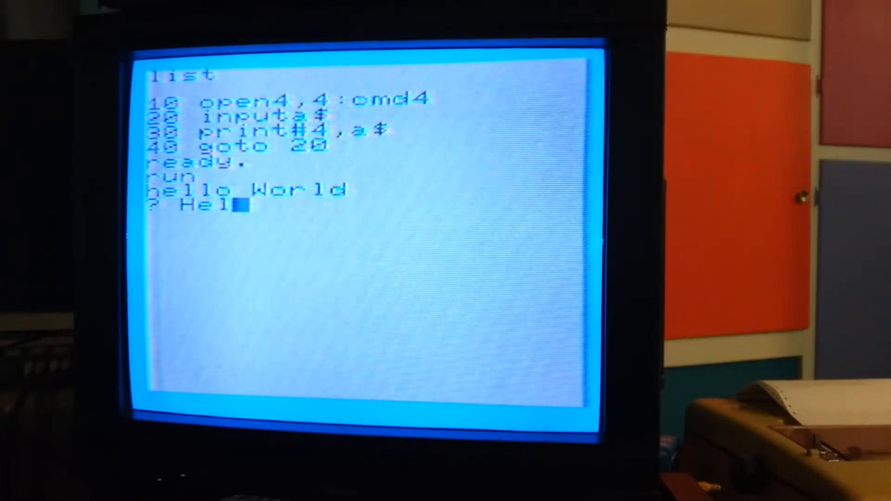
type("lo")
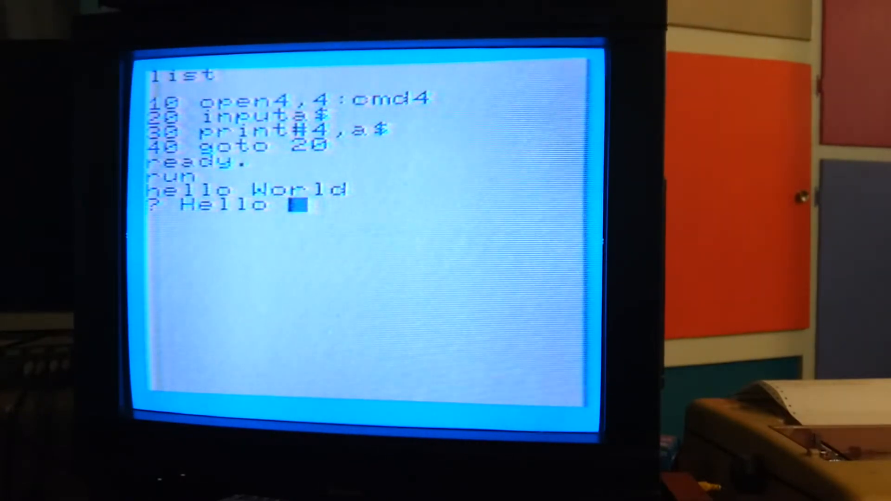
type("Youtube")
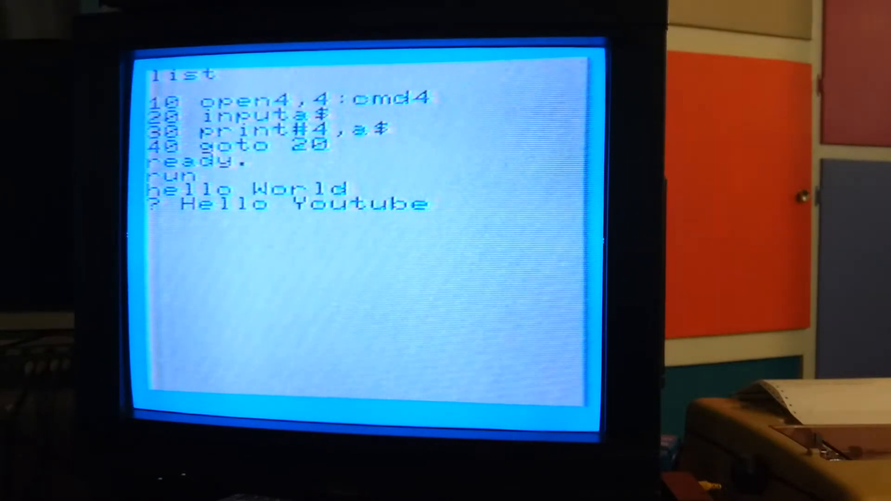
type("i")
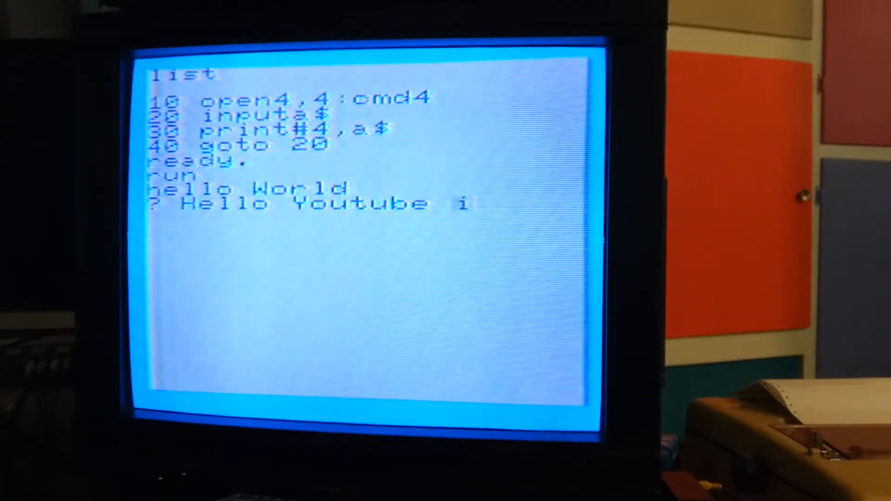
type("it is")
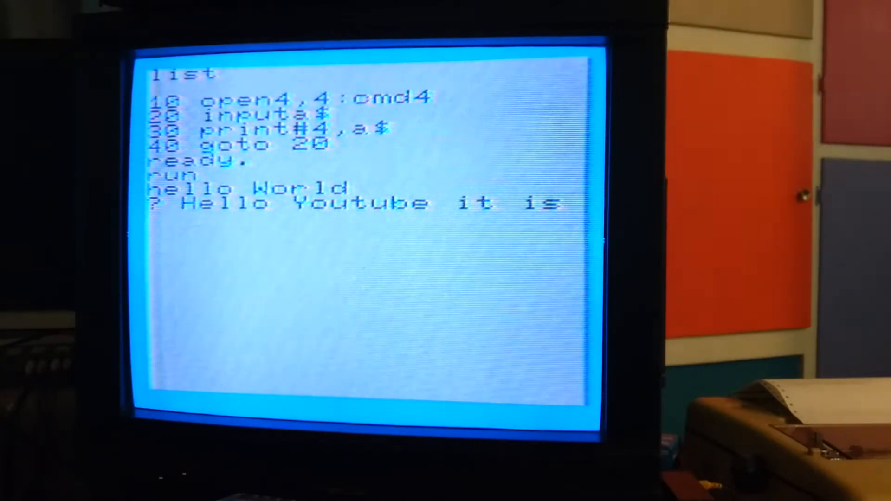
type("Jun 4th")
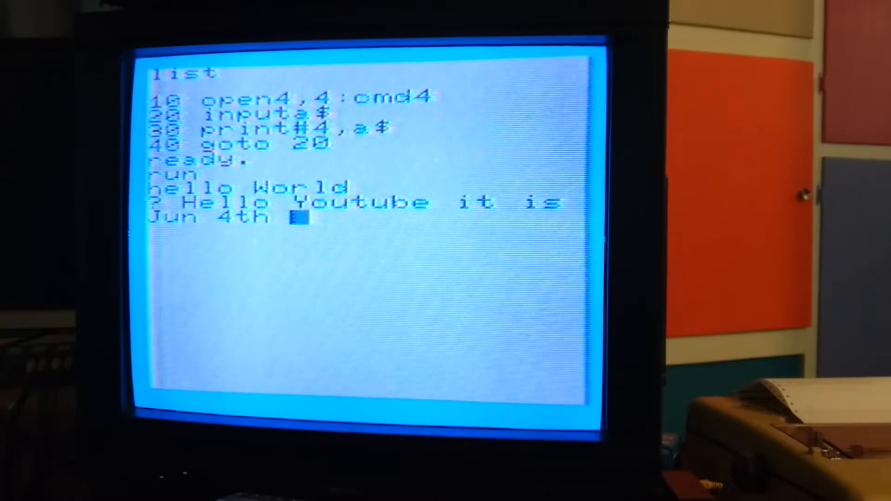
type("2")
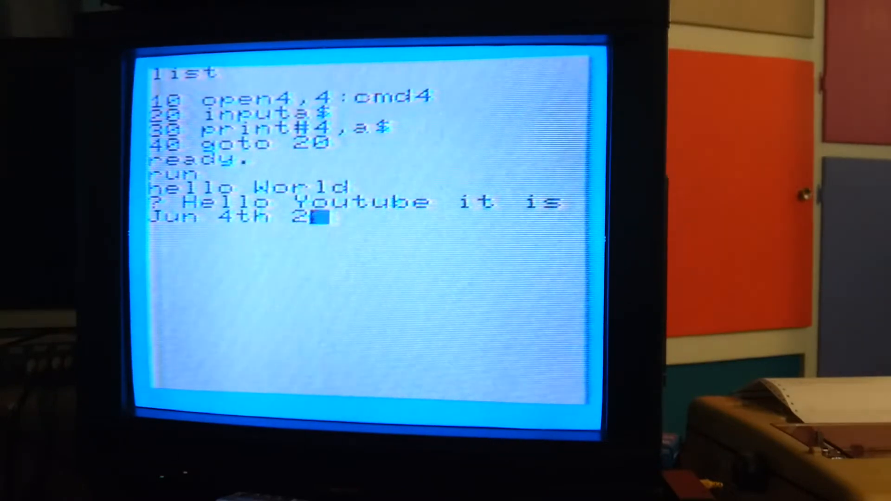
type("019")
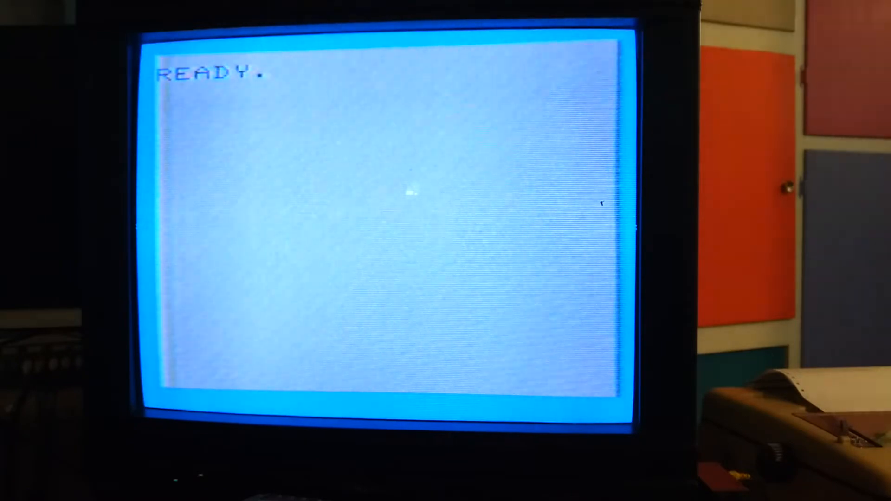
type("LI")
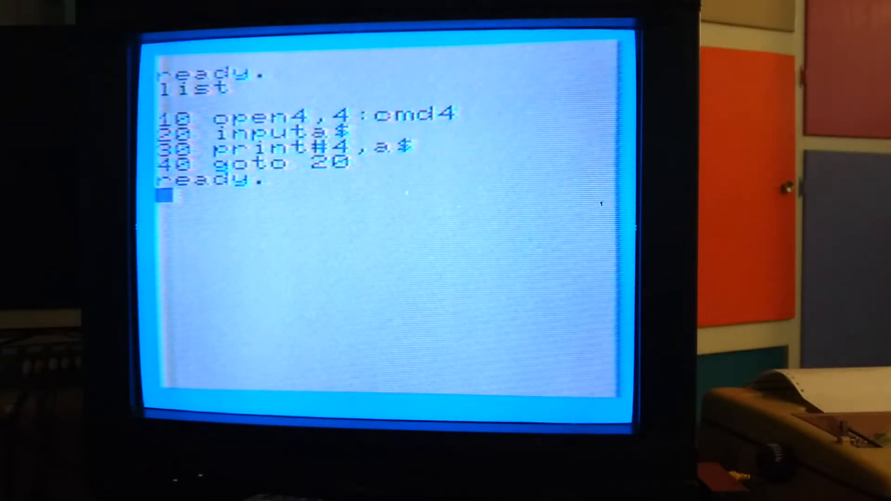
type("open 4")
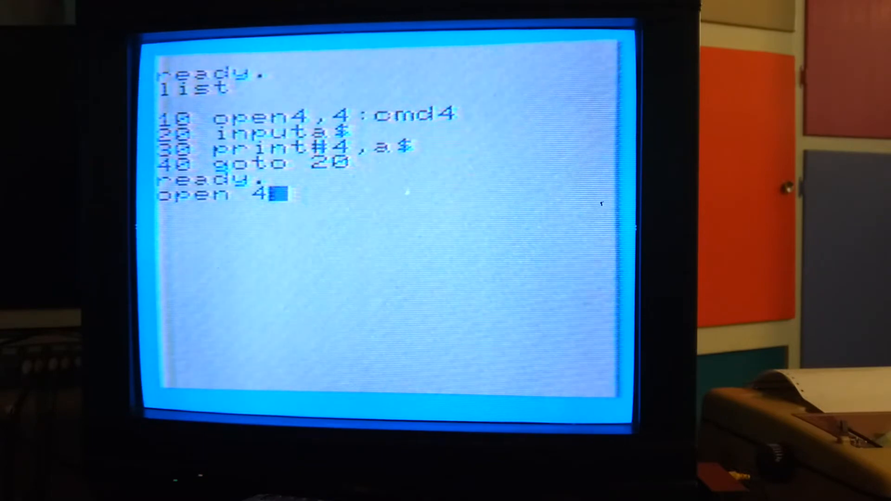
type(",4:")
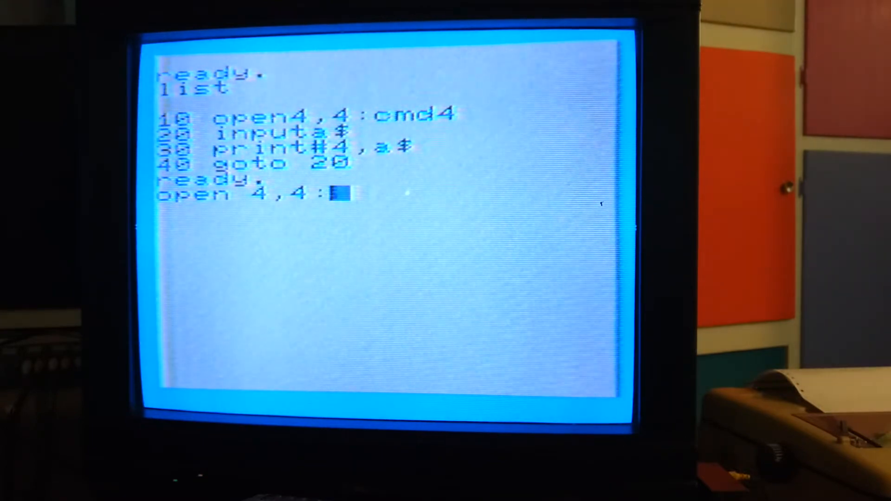
type("cmd 4")
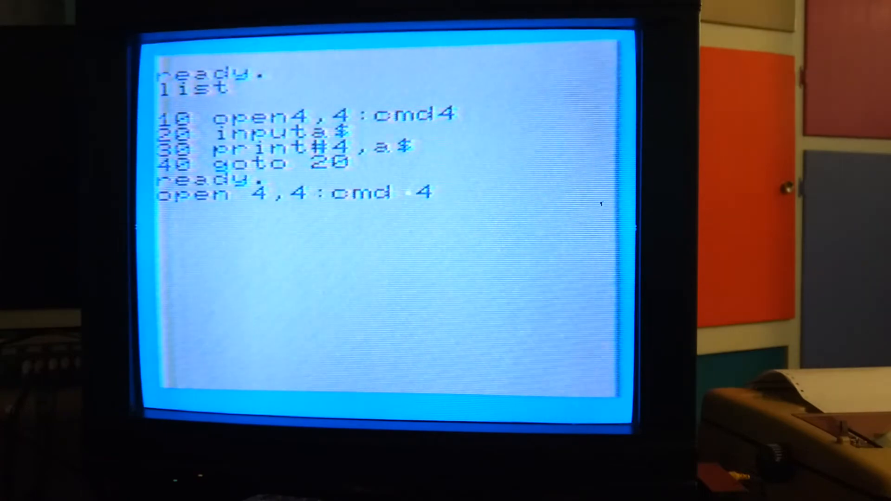